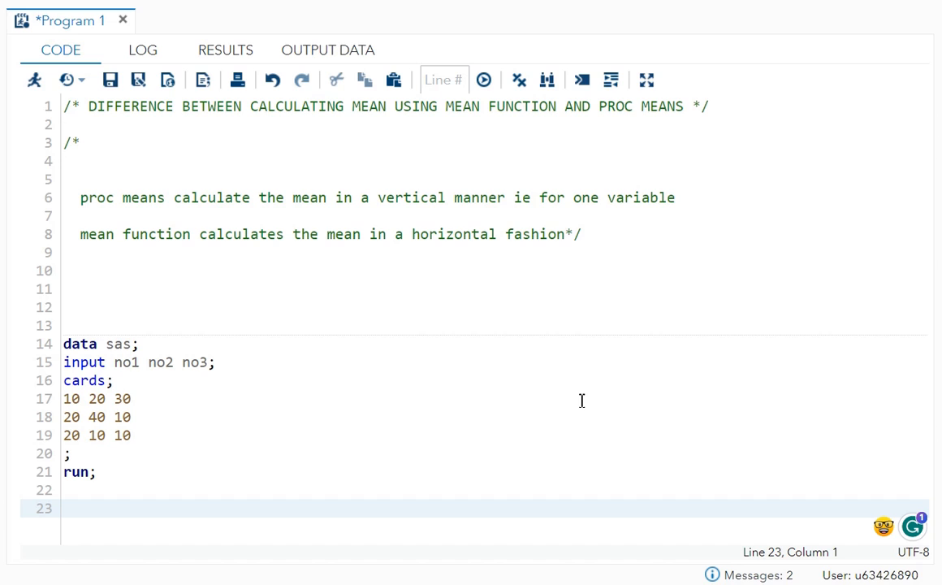
pyautogui.moveTo(672, 84)
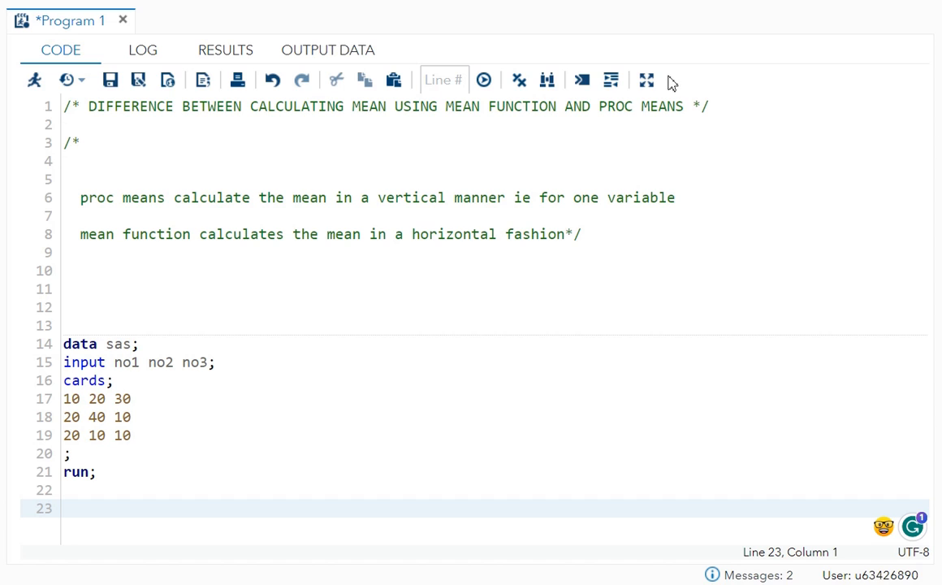
# Tidy the blank lines around the sas data step and place the cursor after run;.
pyautogui.click(747, 107)
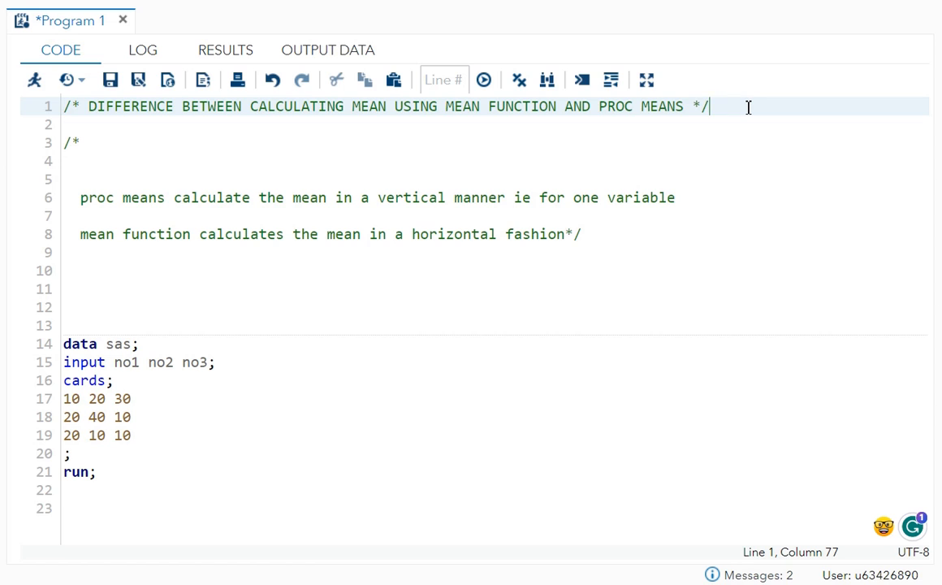
pyautogui.moveTo(713, 174)
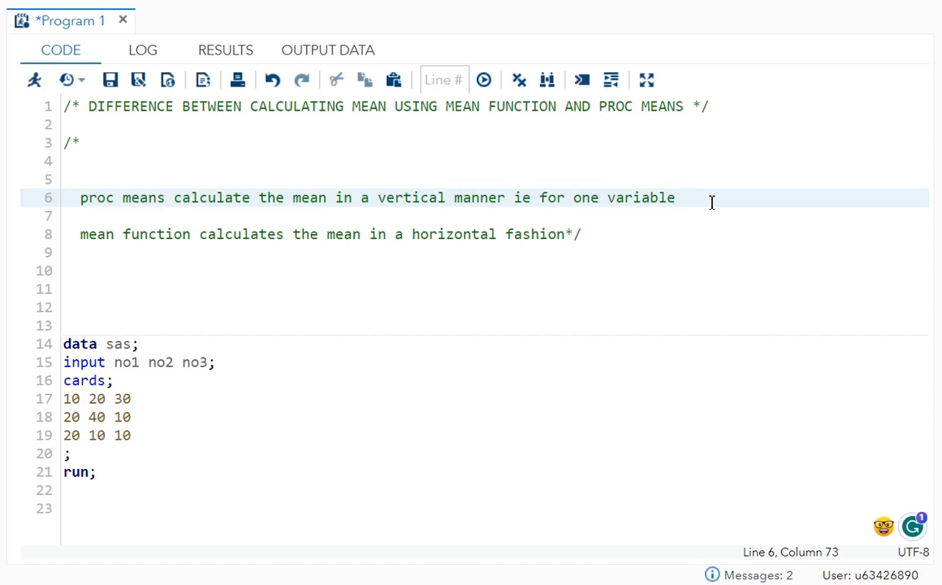
pyautogui.click(109, 324)
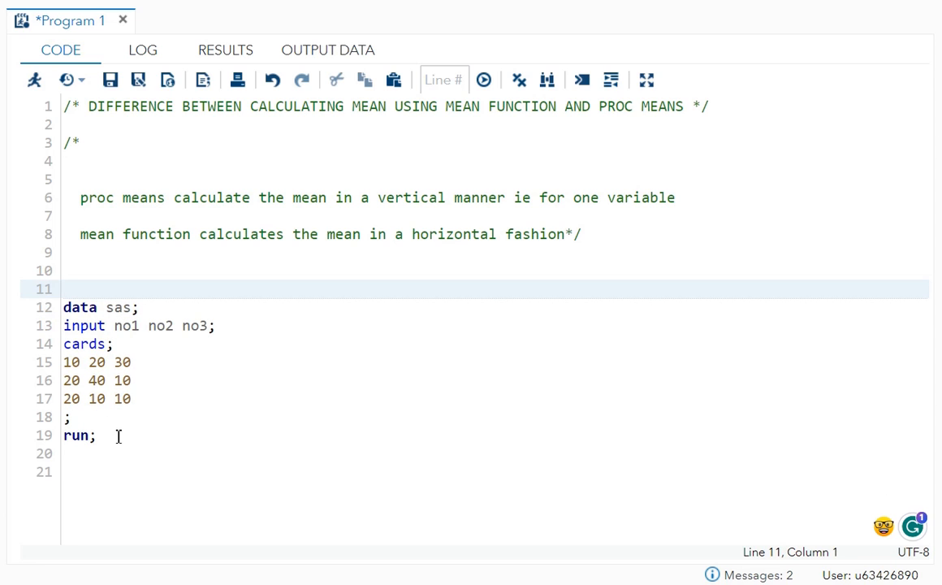
pyautogui.click(96, 435)
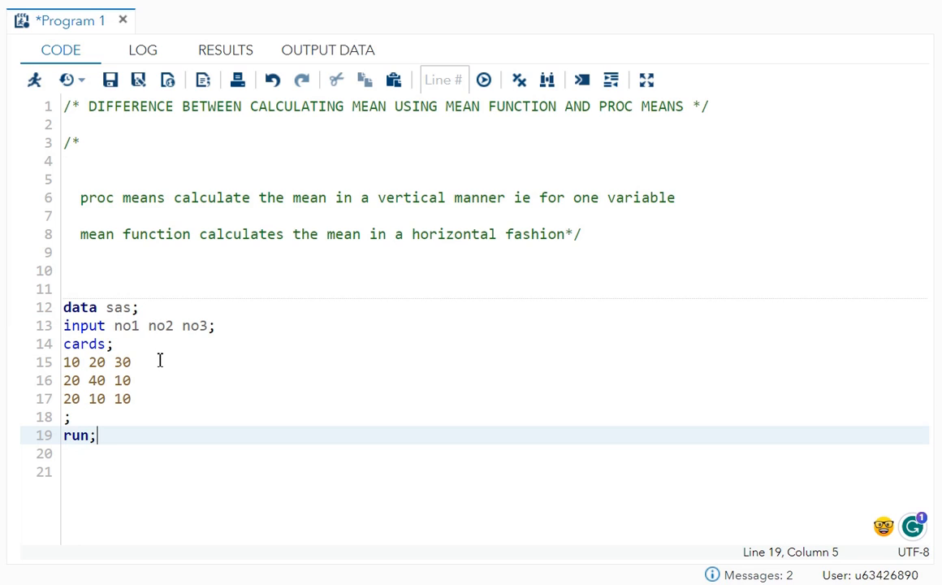
pyautogui.moveTo(85, 367)
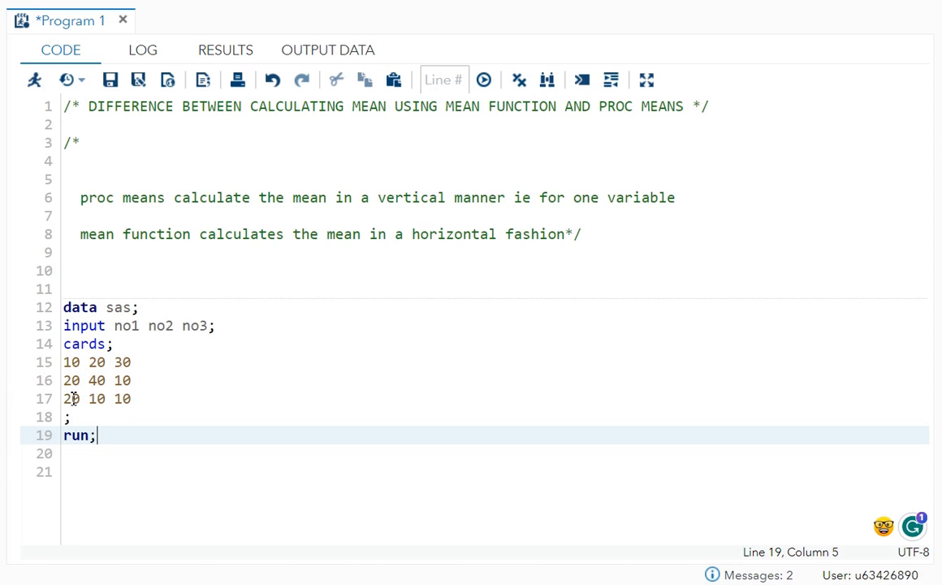
pyautogui.click(130, 361)
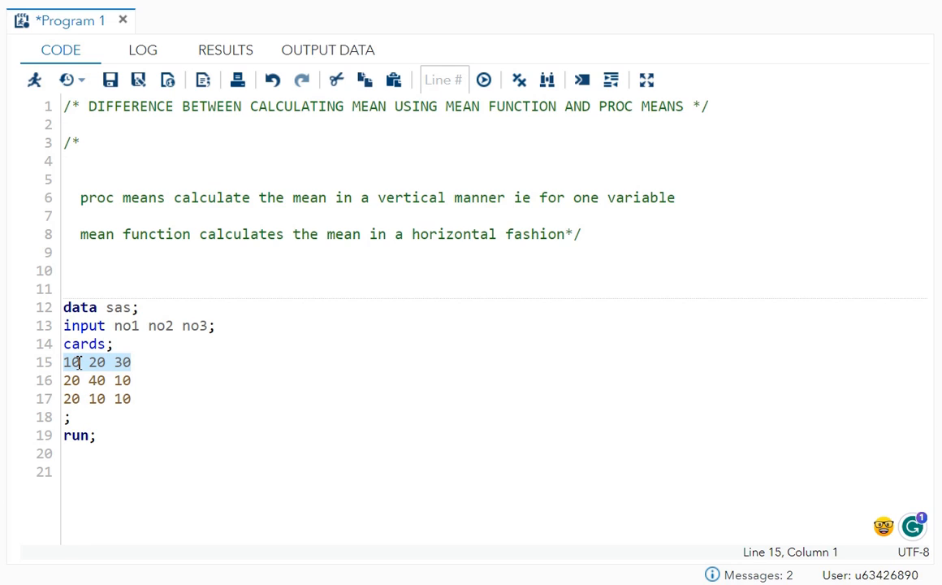
pyautogui.moveTo(125, 362)
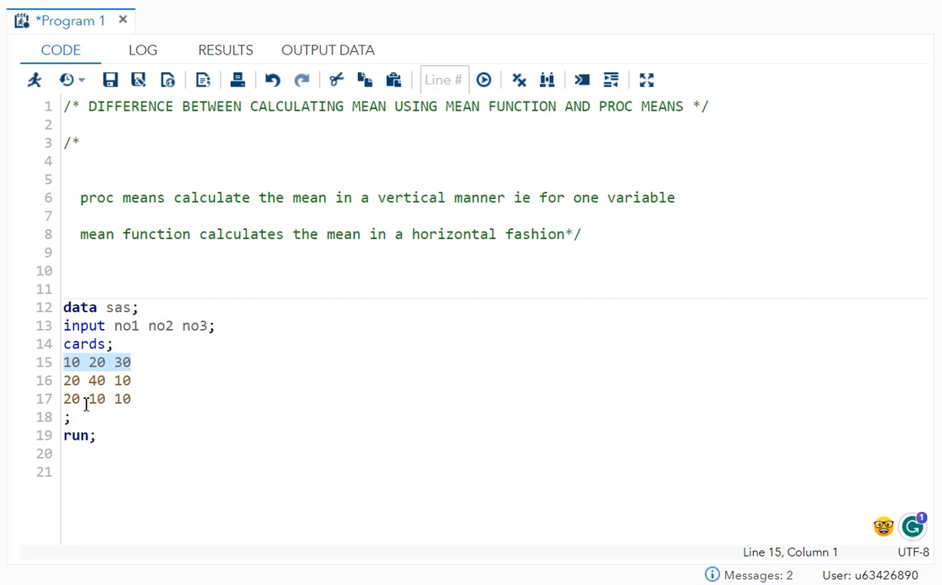
pyautogui.click(91, 400)
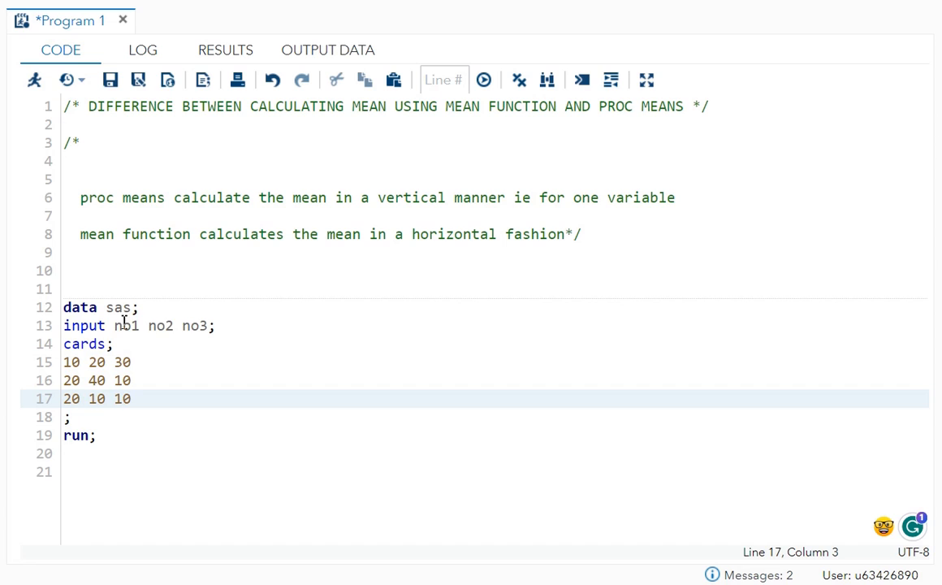
pyautogui.doubleClick(127, 324)
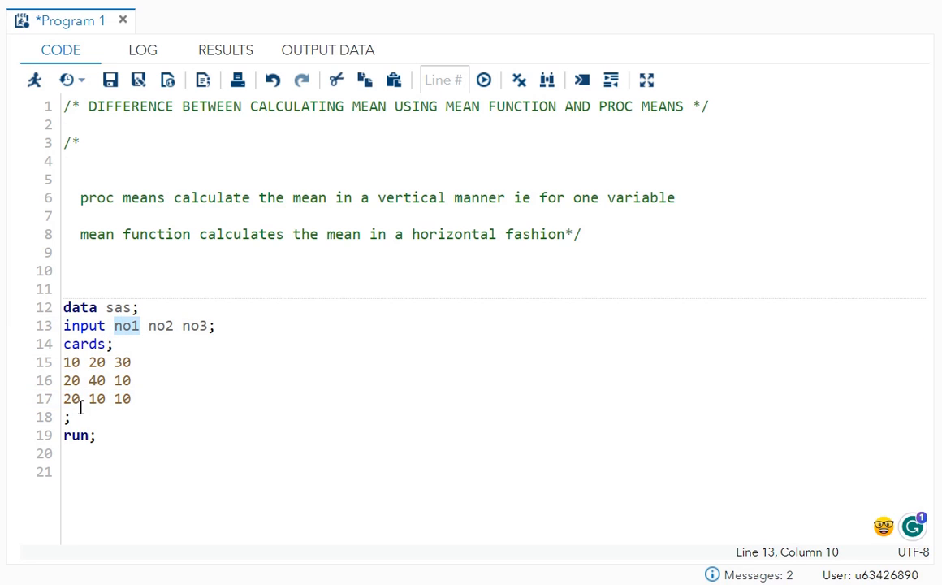
pyautogui.click(81, 400)
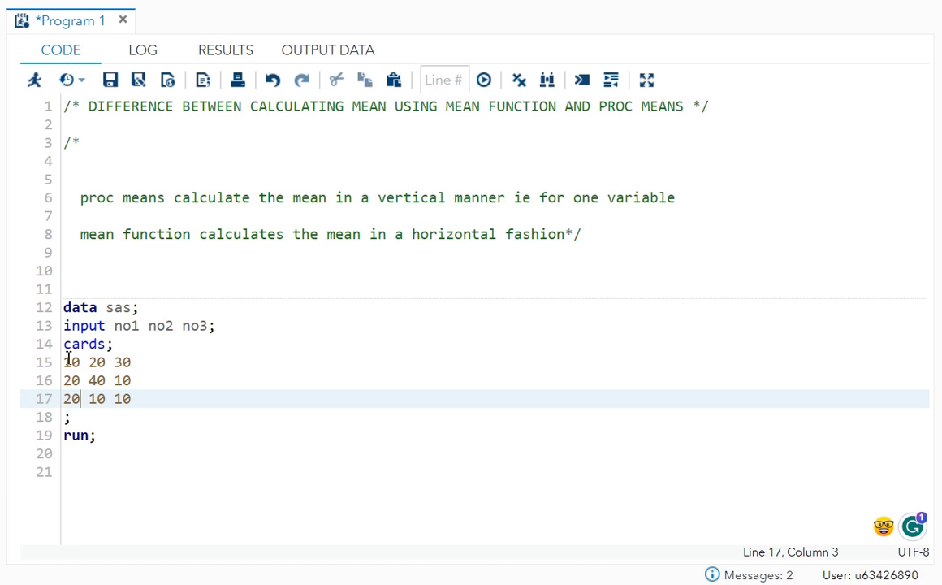
pyautogui.click(138, 362)
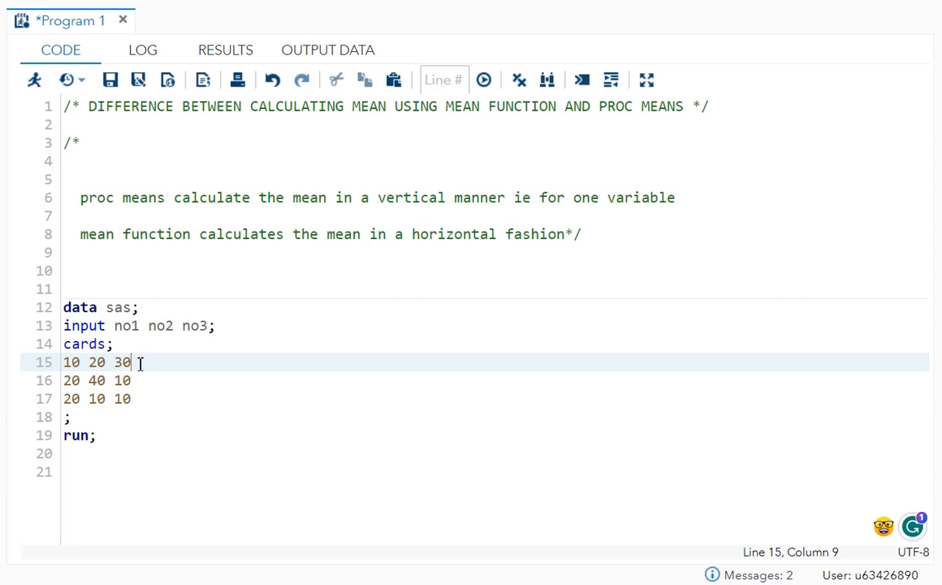
pyautogui.moveTo(174, 373)
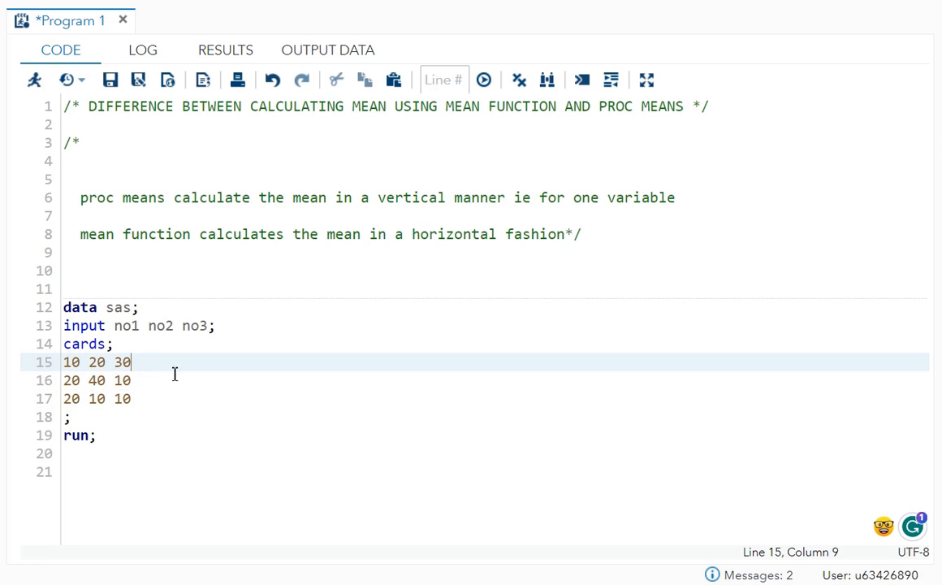
pyautogui.click(95, 435)
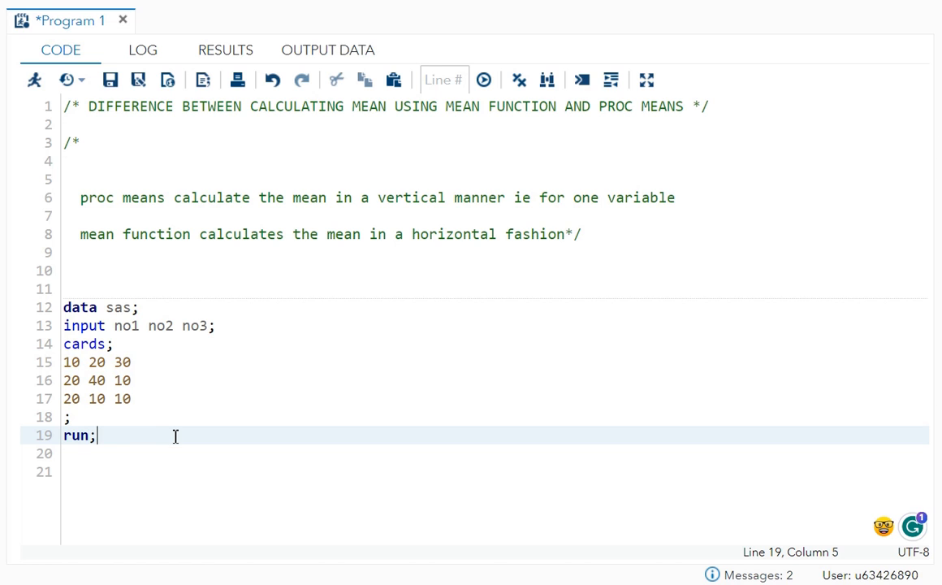
# Write data heaven; set sas; x=mean(no1,no2,no3); to compute each row's mean.
pyautogui.write('data heav')
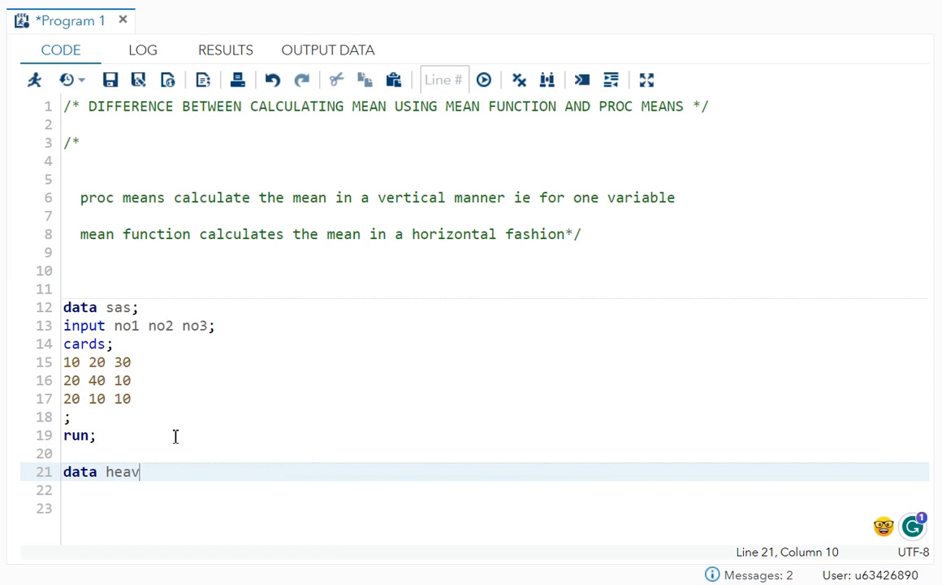
pyautogui.write('en')
pyautogui.click(496, 489)
pyautogui.write('set sas')
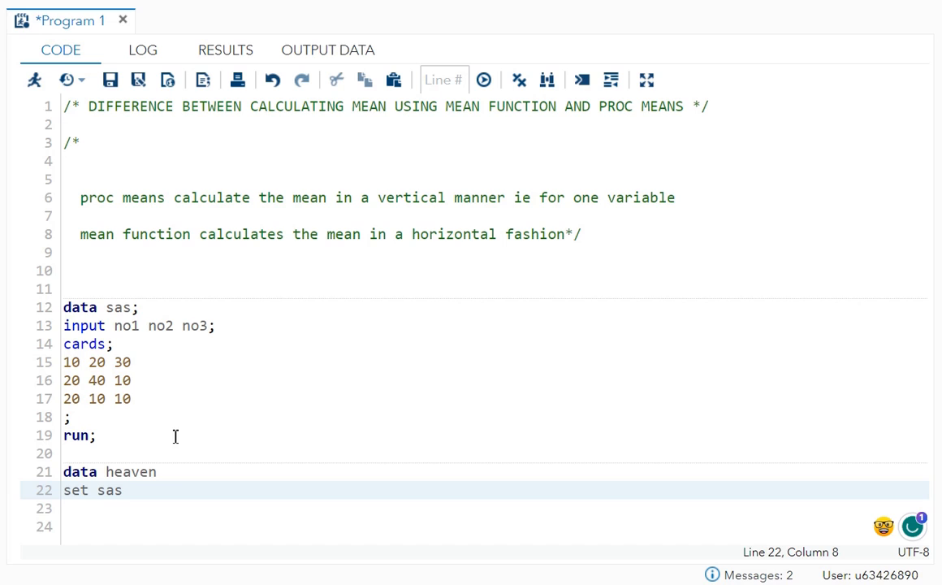
pyautogui.write(';')
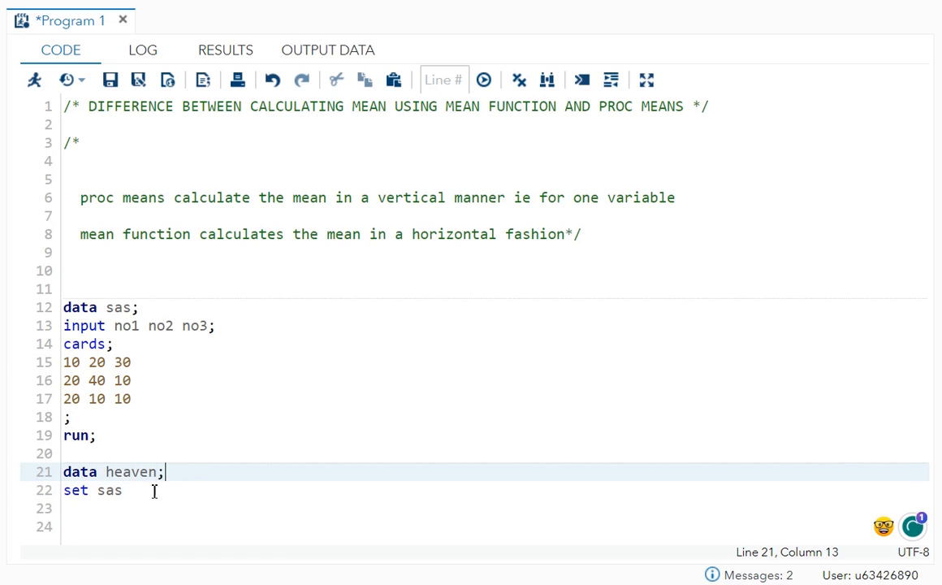
pyautogui.write(';')
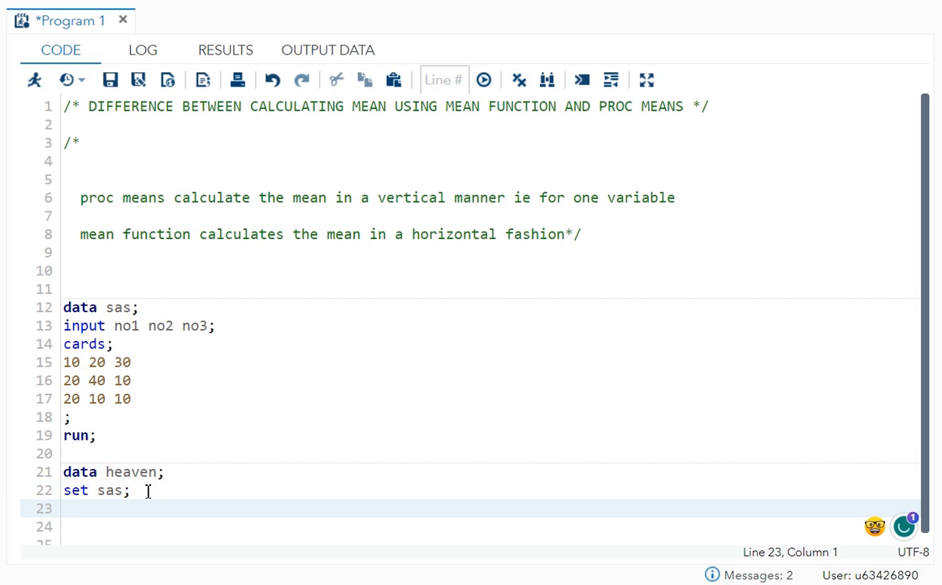
pyautogui.write('x=')
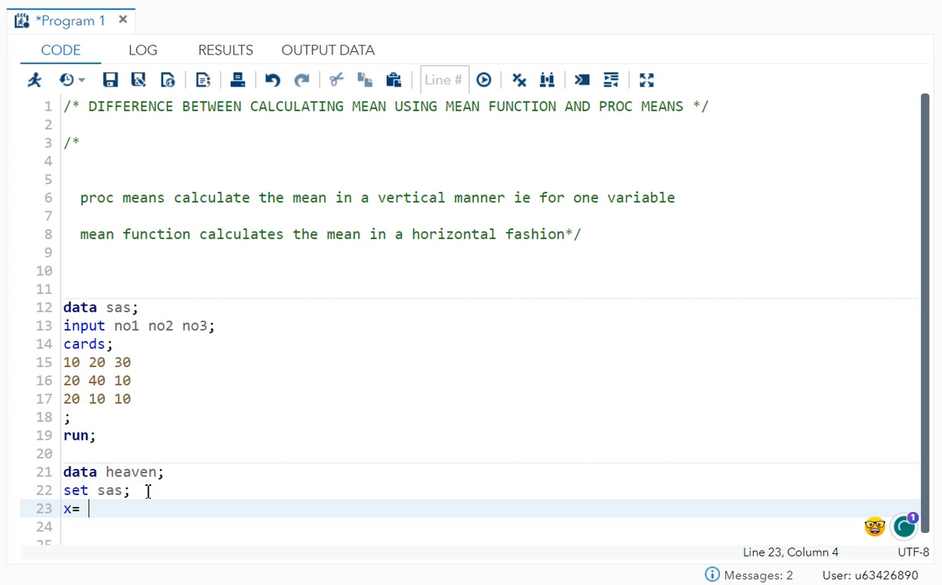
pyautogui.write('mean()')
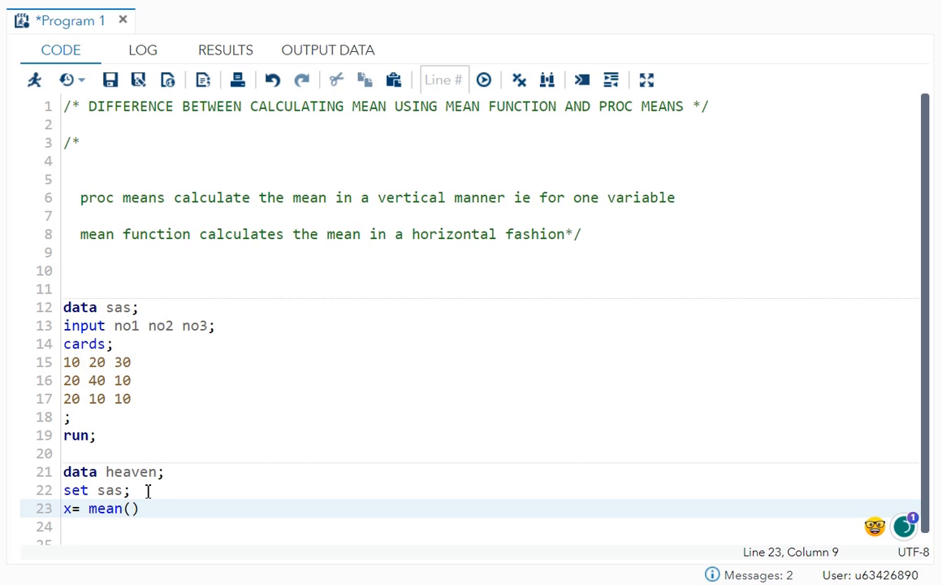
pyautogui.write('no1,')
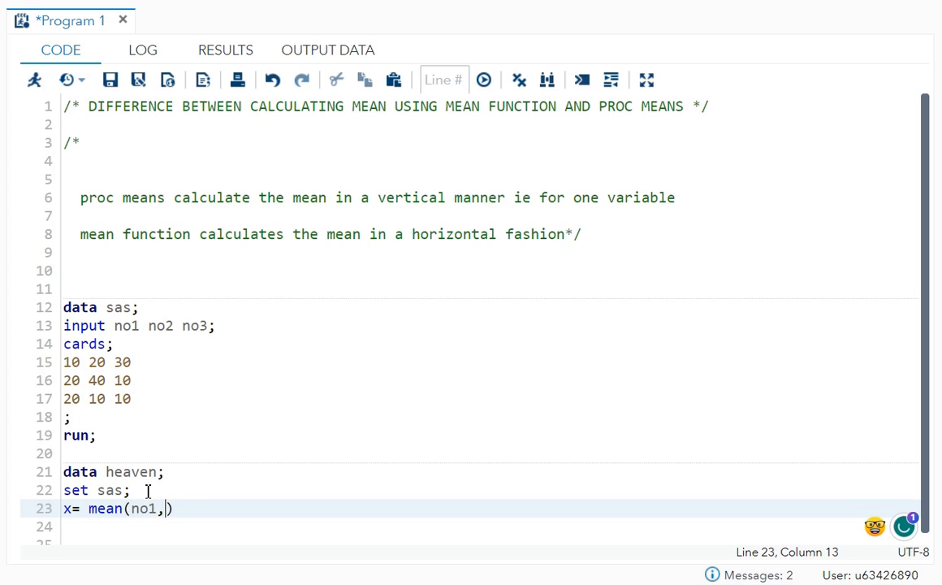
pyautogui.write('no2,n')
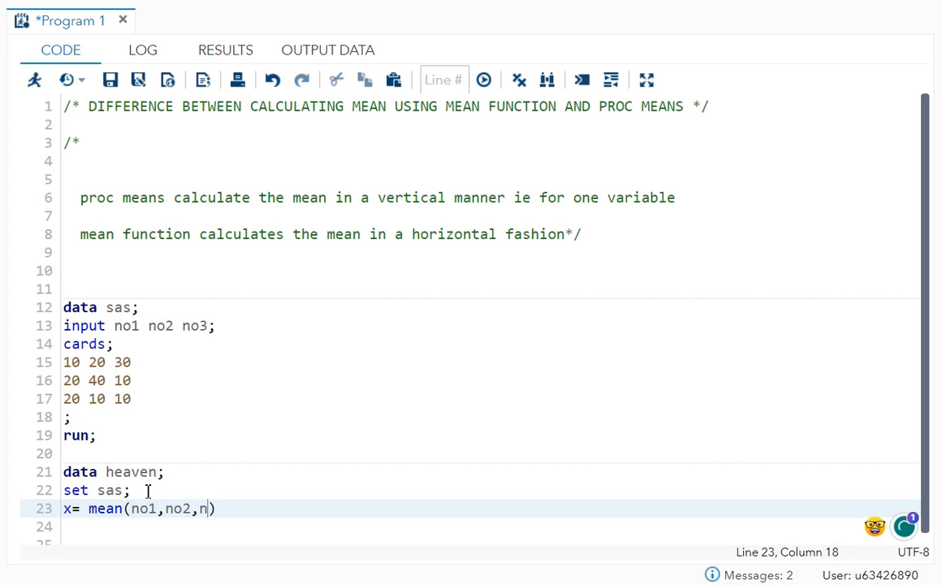
pyautogui.write('o3);')
pyautogui.write('r')
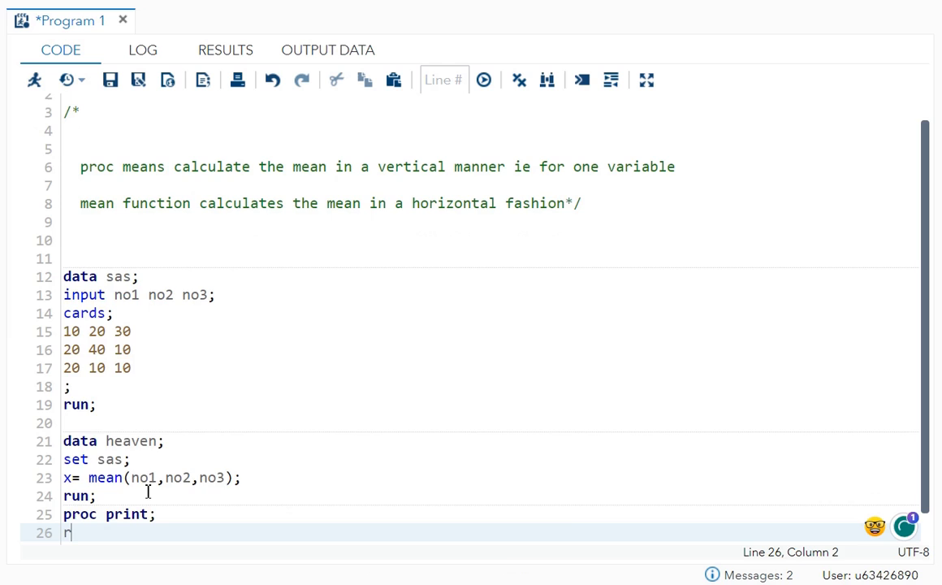
# Close the step with run; and run the program to print heaven with x values 20, 23.33, 13.33.
pyautogui.write('un;')
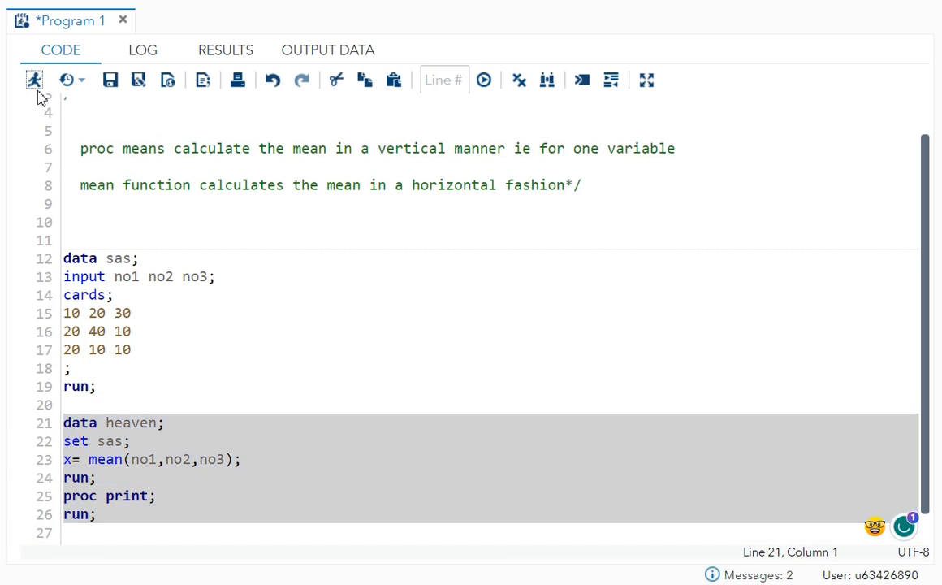
pyautogui.click(484, 80)
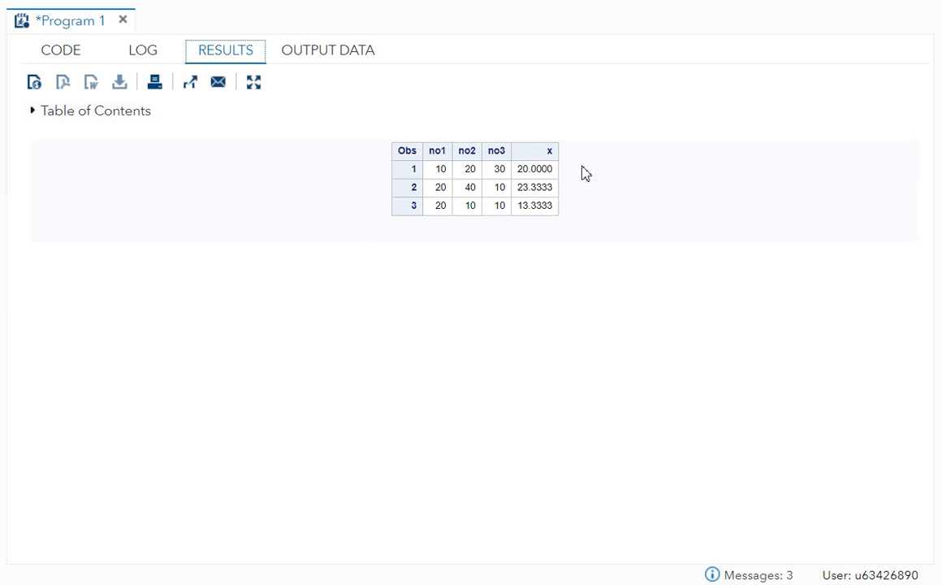
pyautogui.moveTo(454, 250)
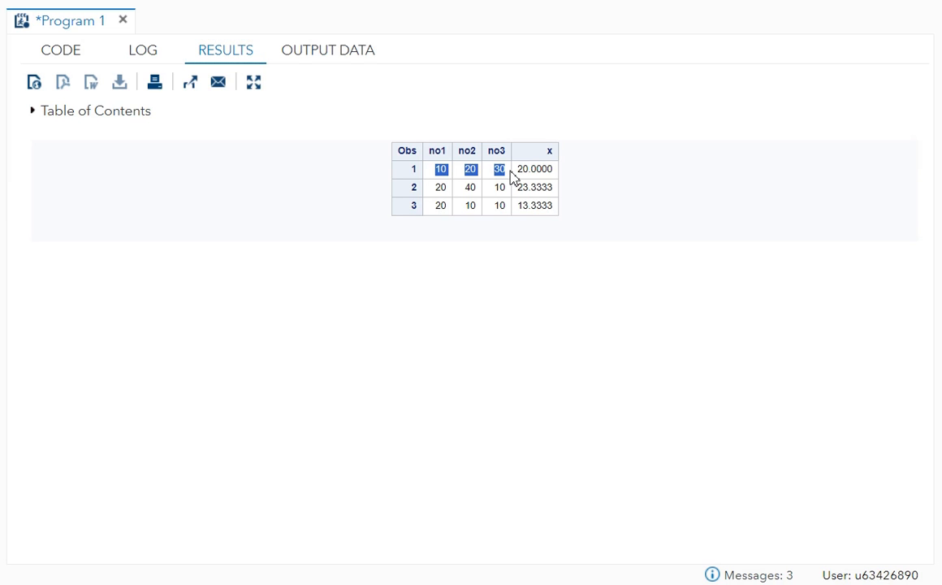
pyautogui.moveTo(497, 250)
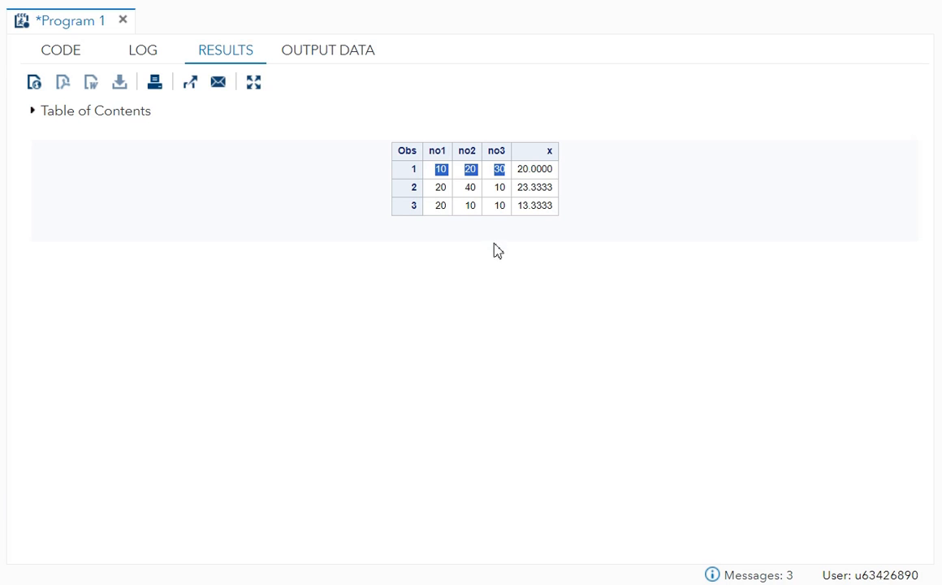
# Review the printed heaven table where x holds each row's mean, clearing the highlighted values.
pyautogui.click(442, 169)
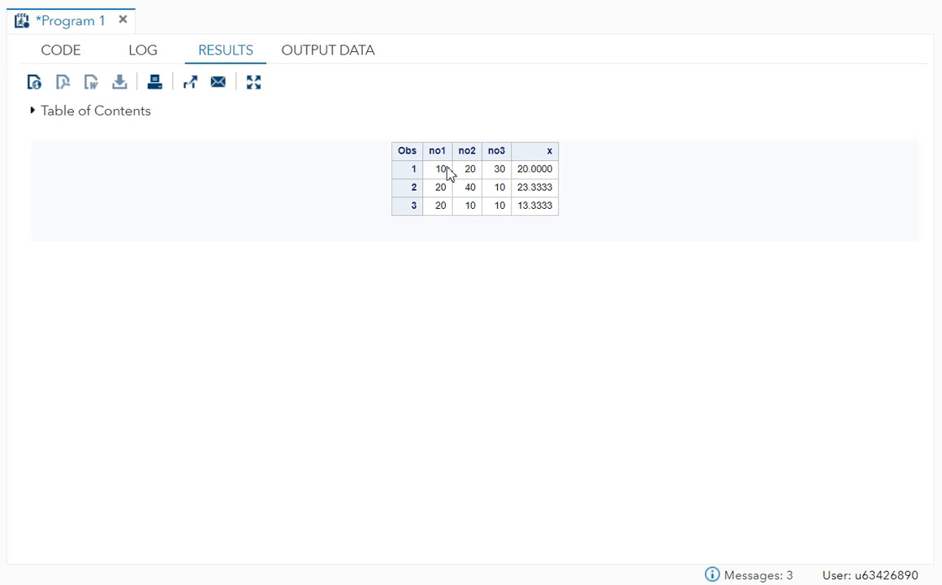
pyautogui.moveTo(406, 213)
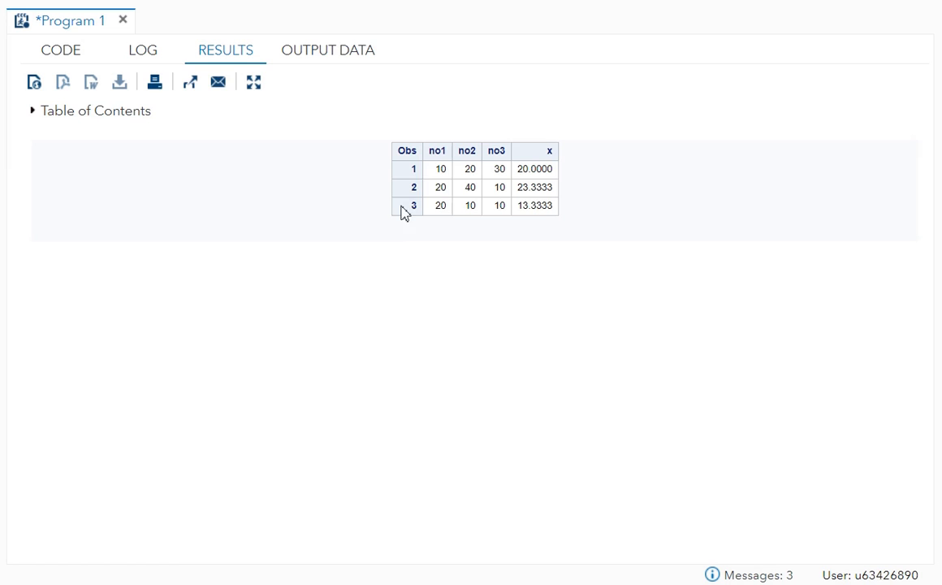
pyautogui.moveTo(491, 195)
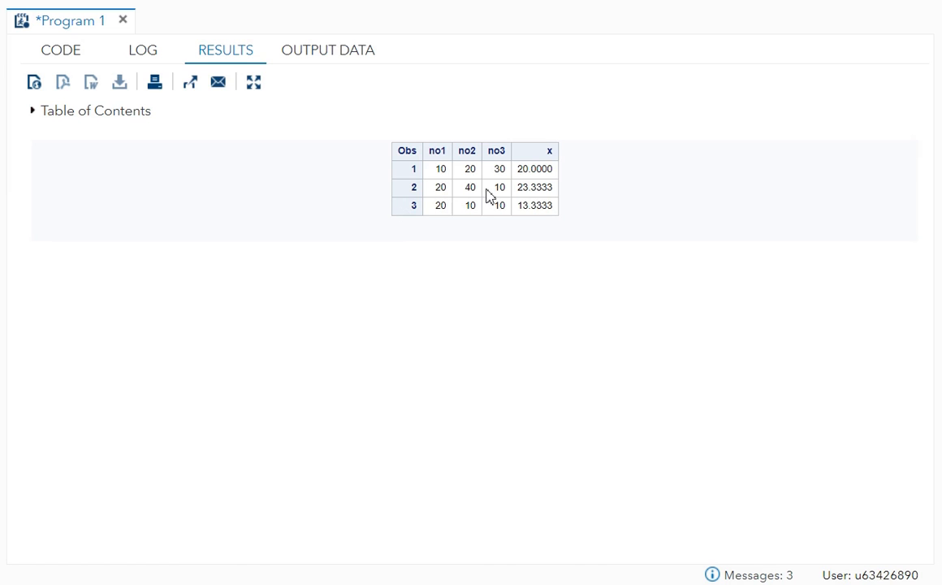
pyautogui.moveTo(552, 192)
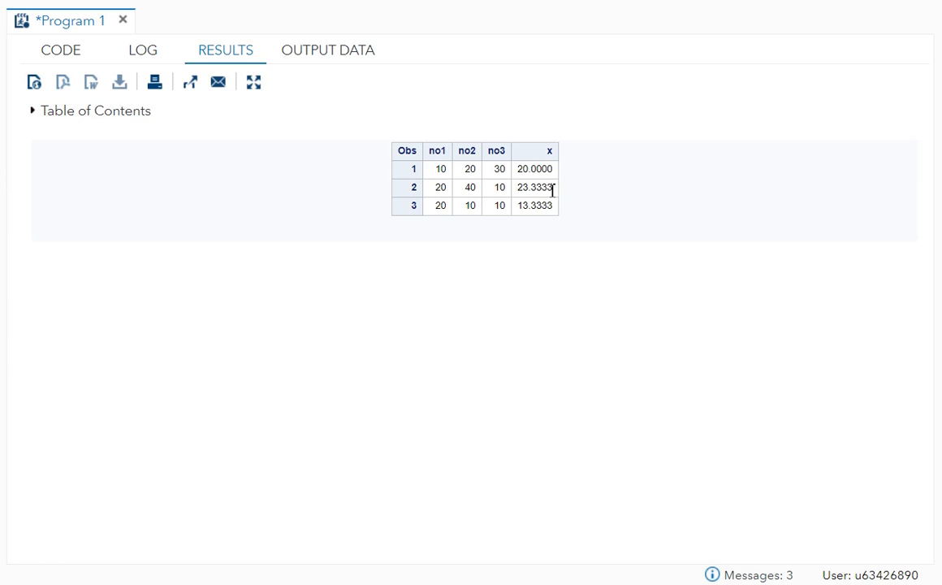
pyautogui.moveTo(478, 205)
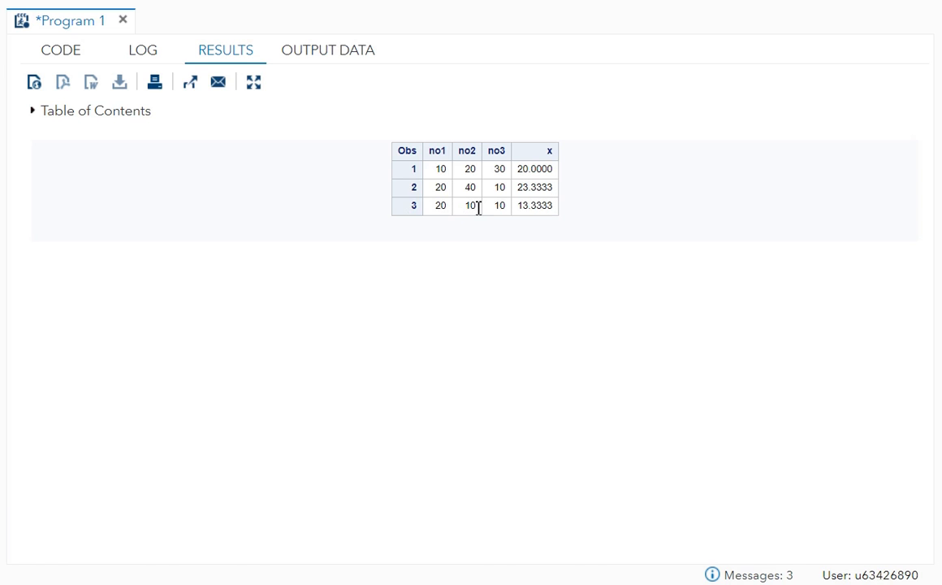
pyautogui.moveTo(519, 212)
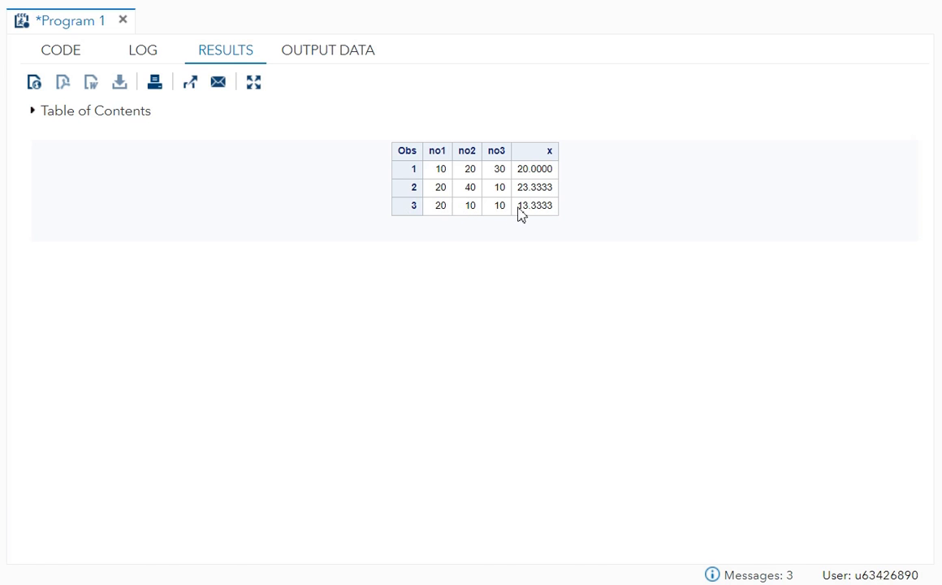
pyautogui.moveTo(559, 214)
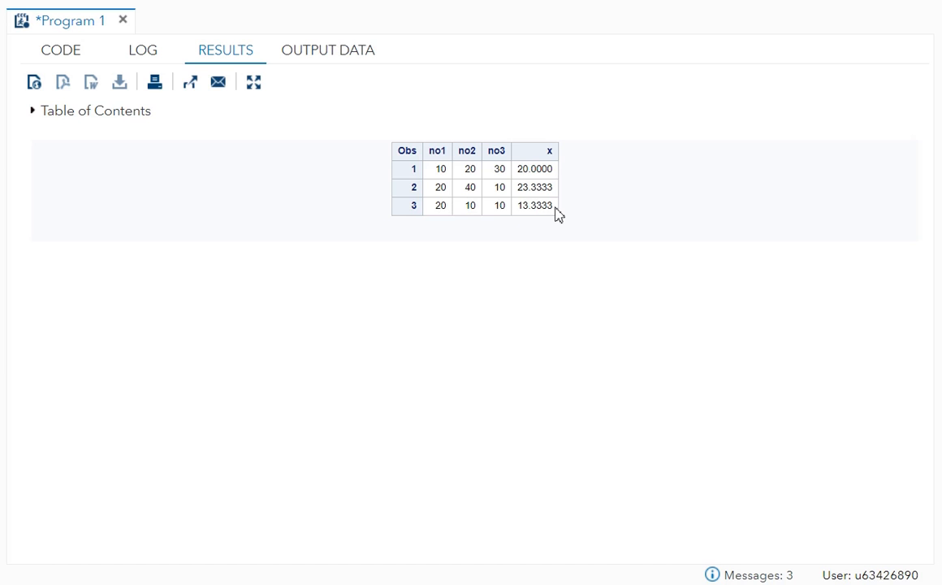
pyautogui.moveTo(442, 172)
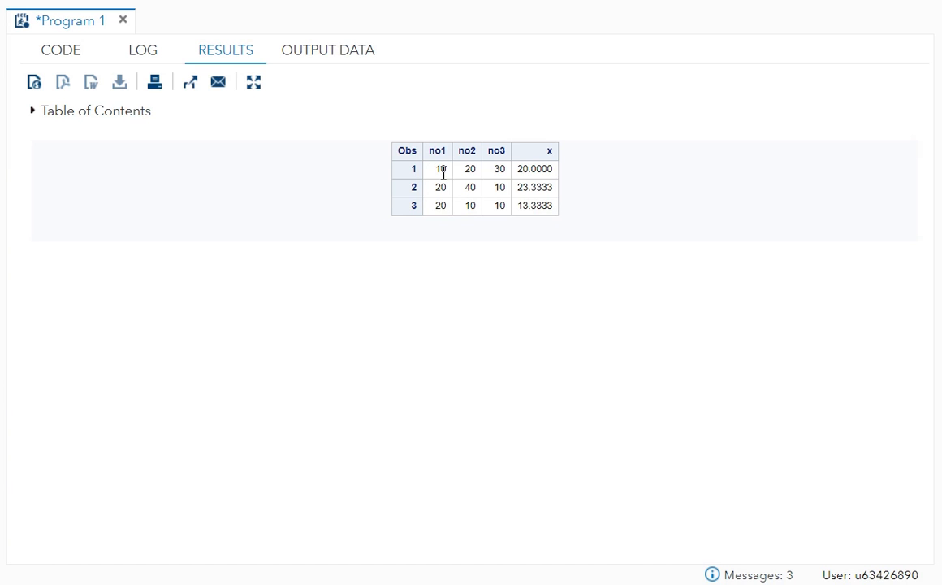
pyautogui.moveTo(354, 180)
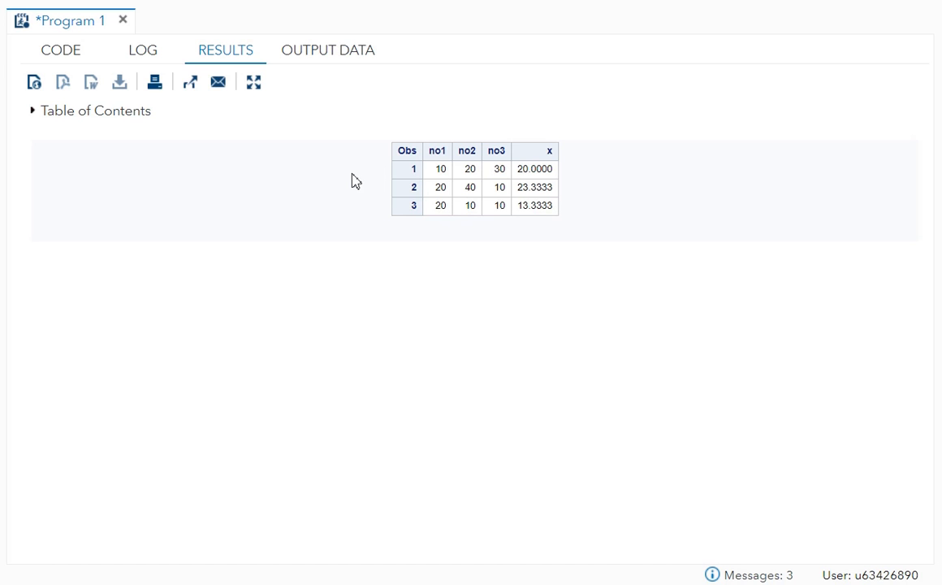
# Replace the heaven and print steps with proc means data=sas mean; run; and run it.
pyautogui.click(60, 49)
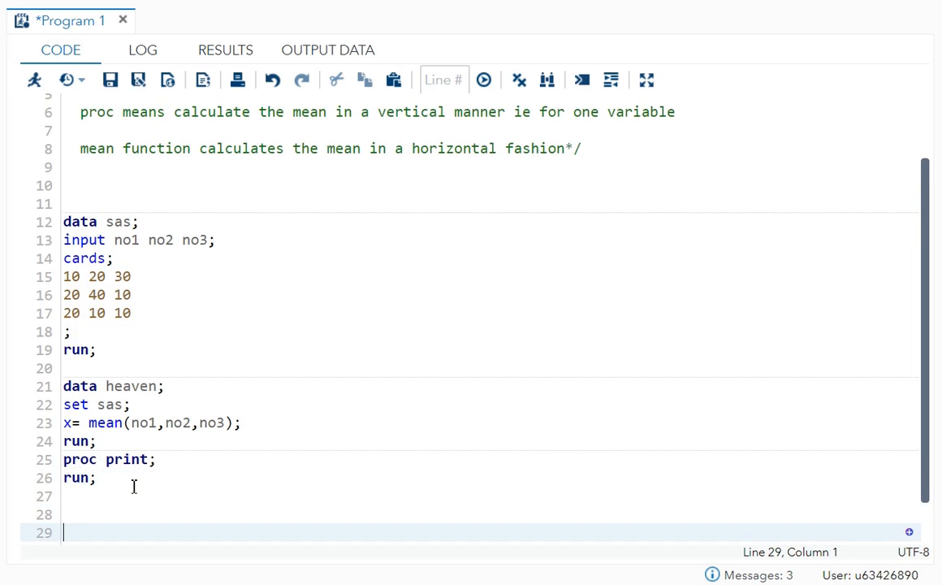
pyautogui.write('proc m')
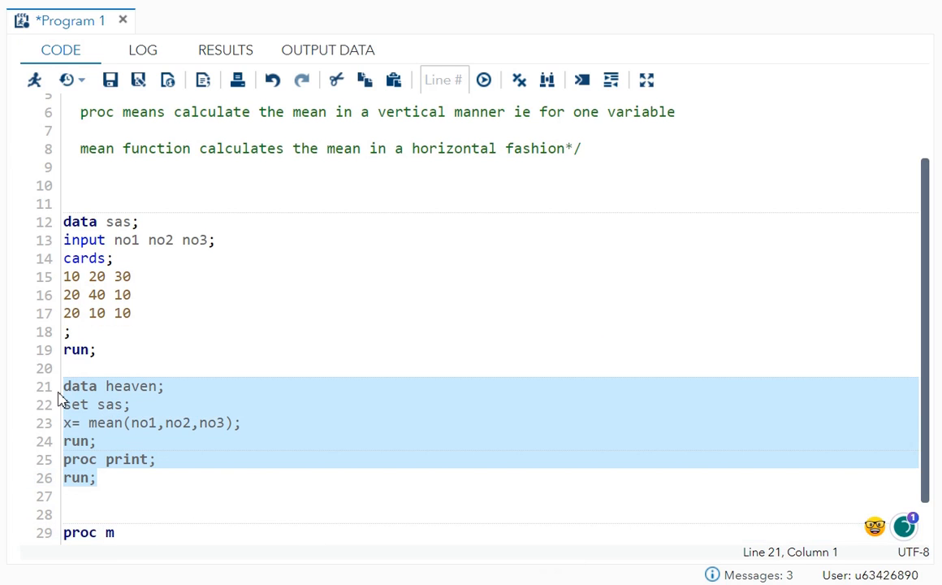
pyautogui.press('Delete')
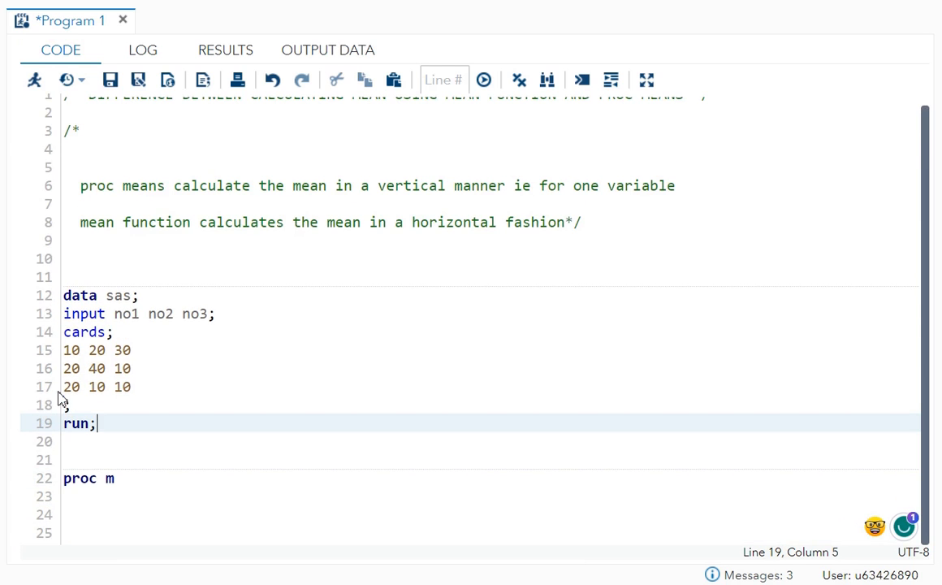
pyautogui.write('eans')
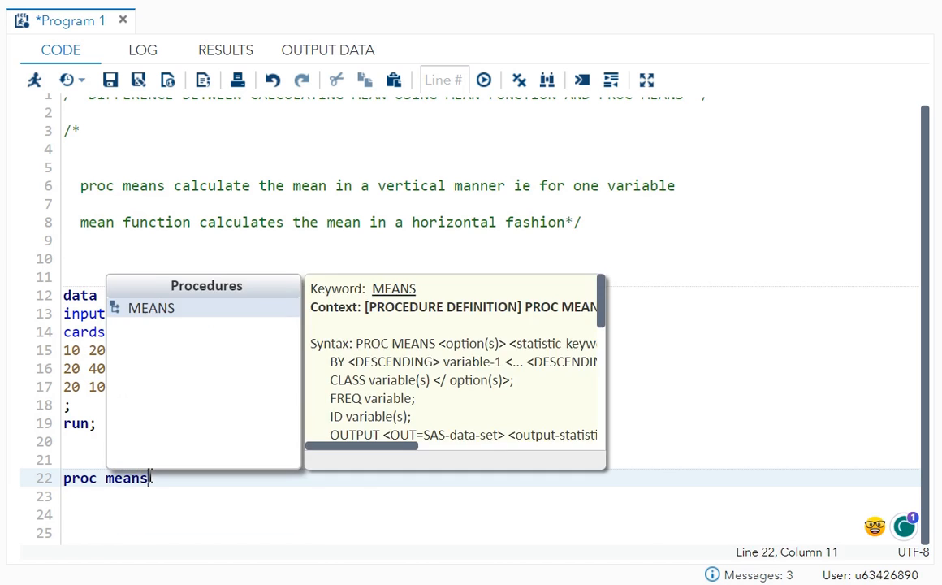
pyautogui.write('data=sa')
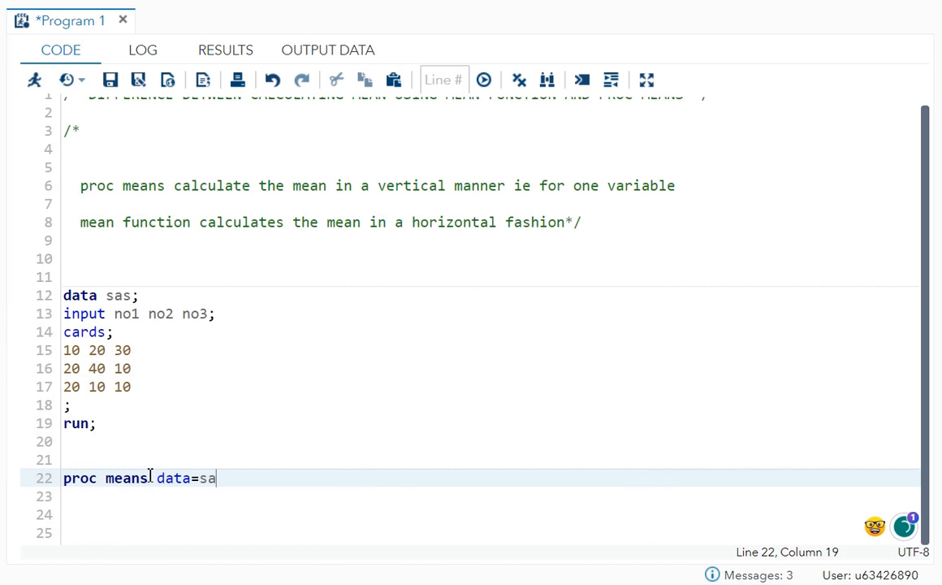
pyautogui.write('mean;')
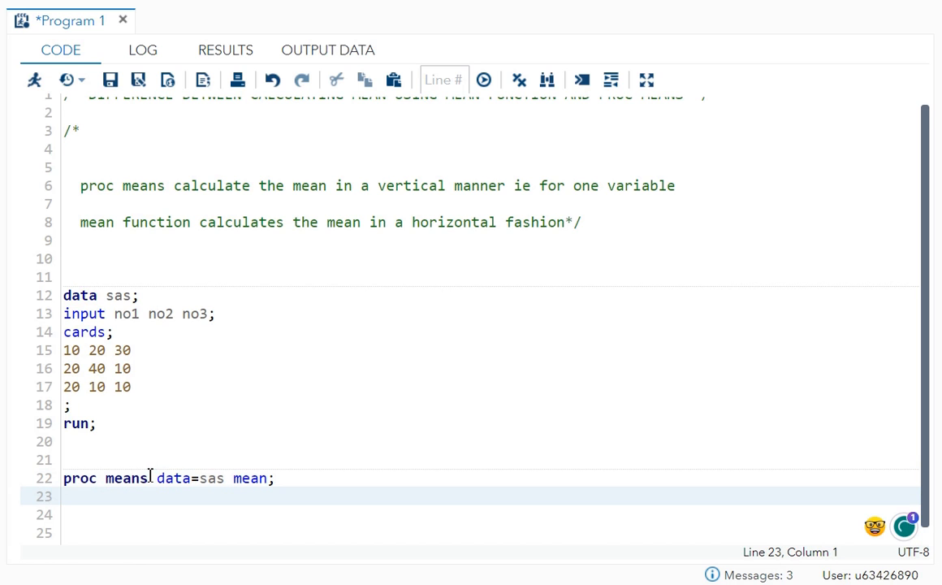
pyautogui.write('run;')
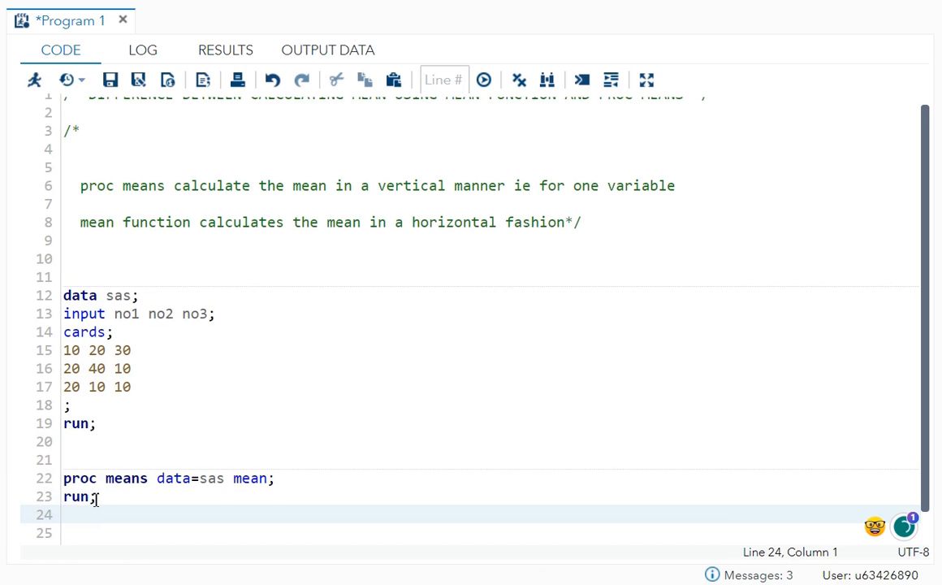
pyautogui.click(32, 79)
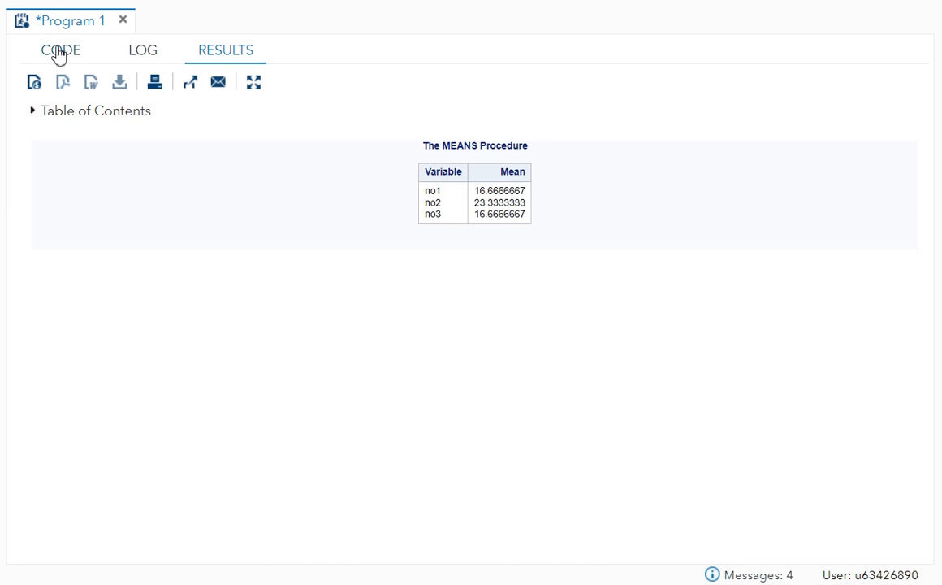
# Compare the code with the MEANS output showing column means 16.67, 23.33 and 16.67.
pyautogui.click(60, 49)
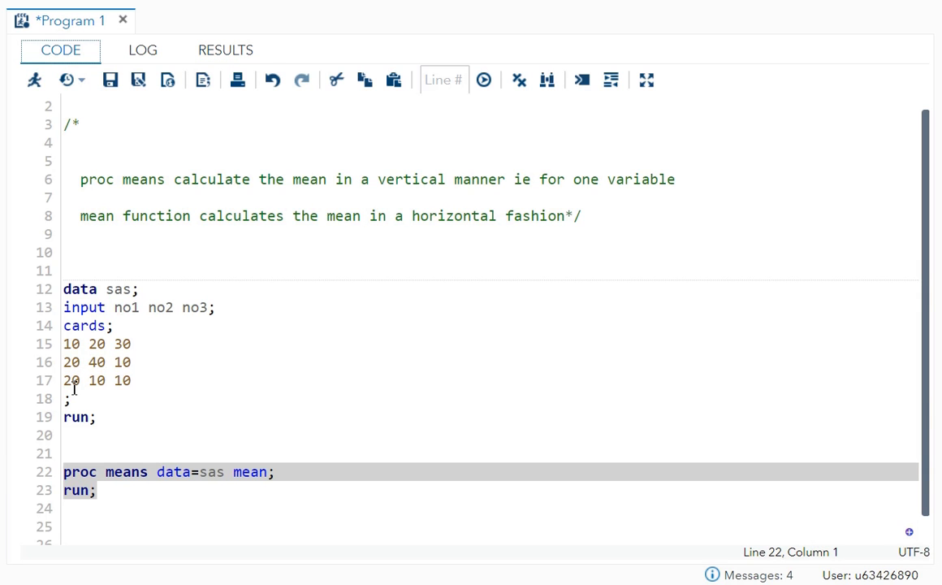
pyautogui.moveTo(212, 47)
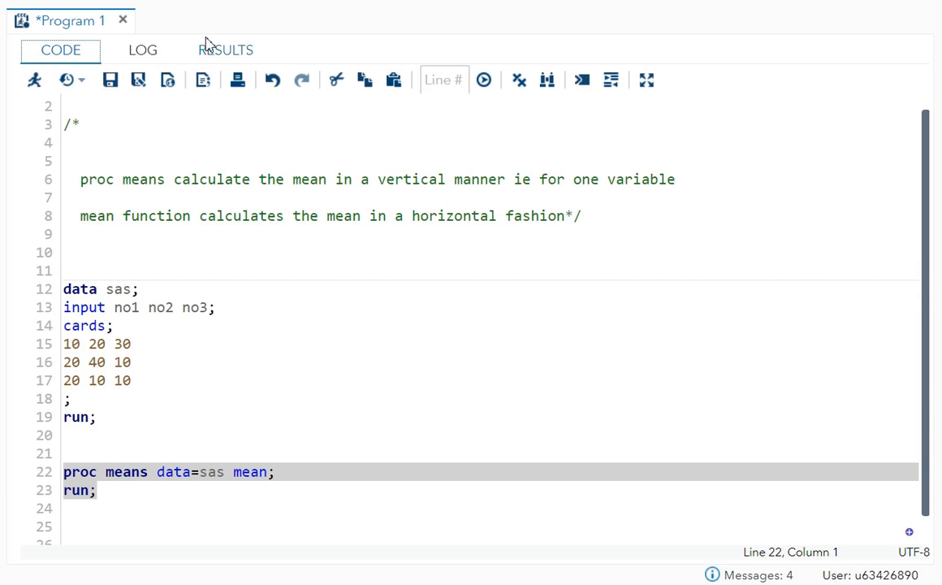
pyautogui.click(224, 49)
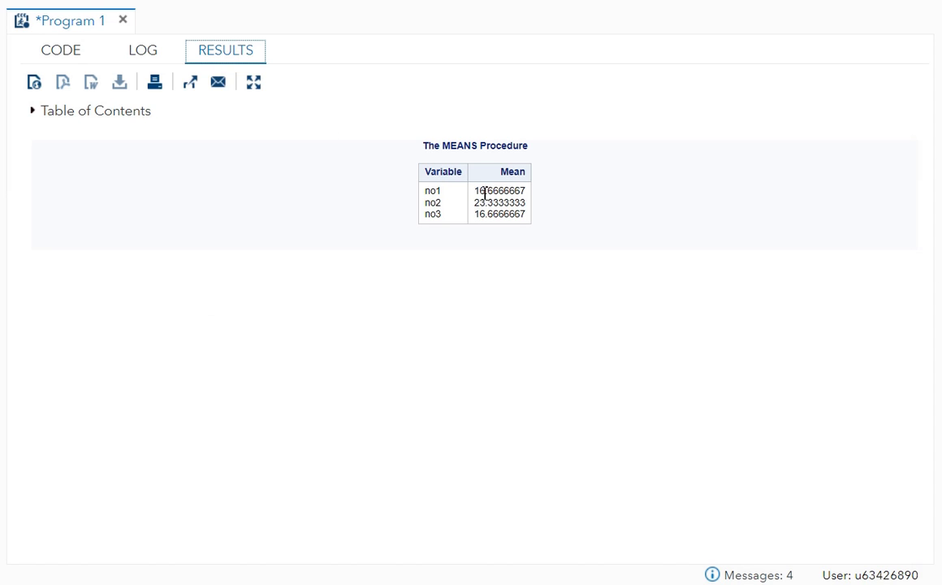
pyautogui.moveTo(542, 202)
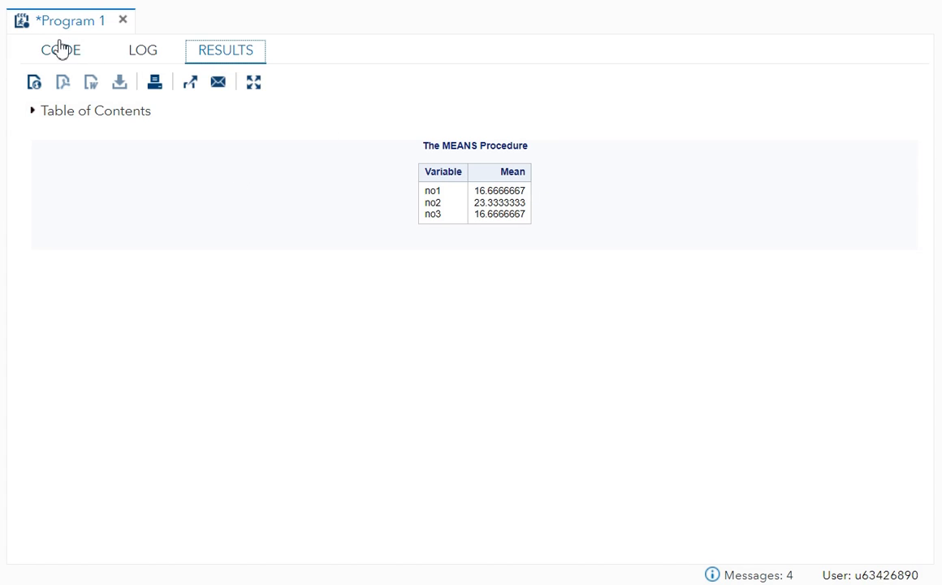
pyautogui.click(60, 49)
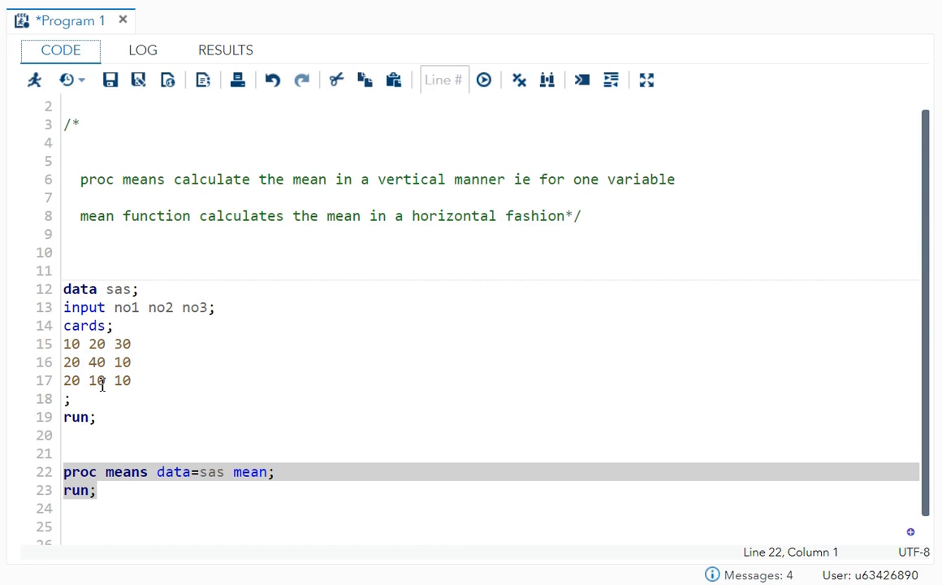
pyautogui.moveTo(143, 48)
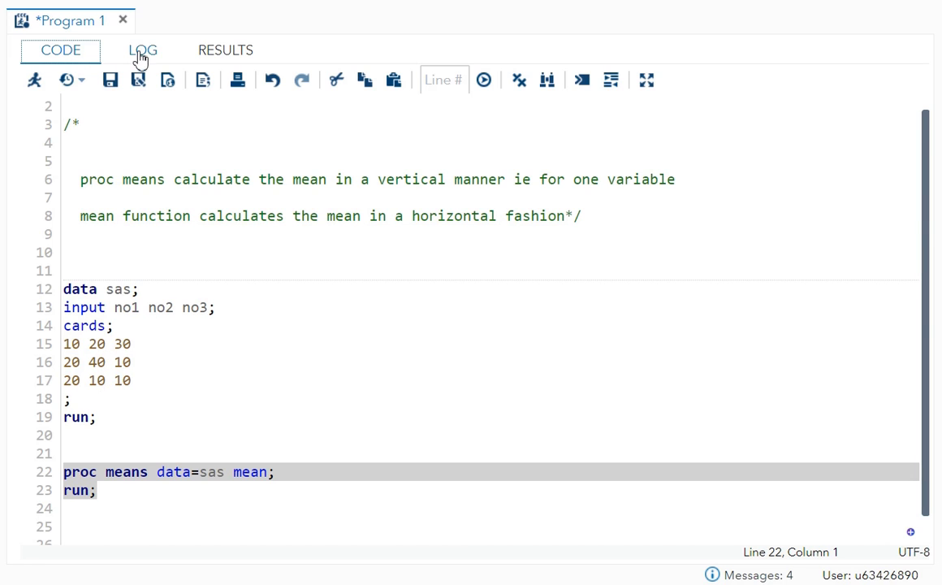
pyautogui.click(224, 49)
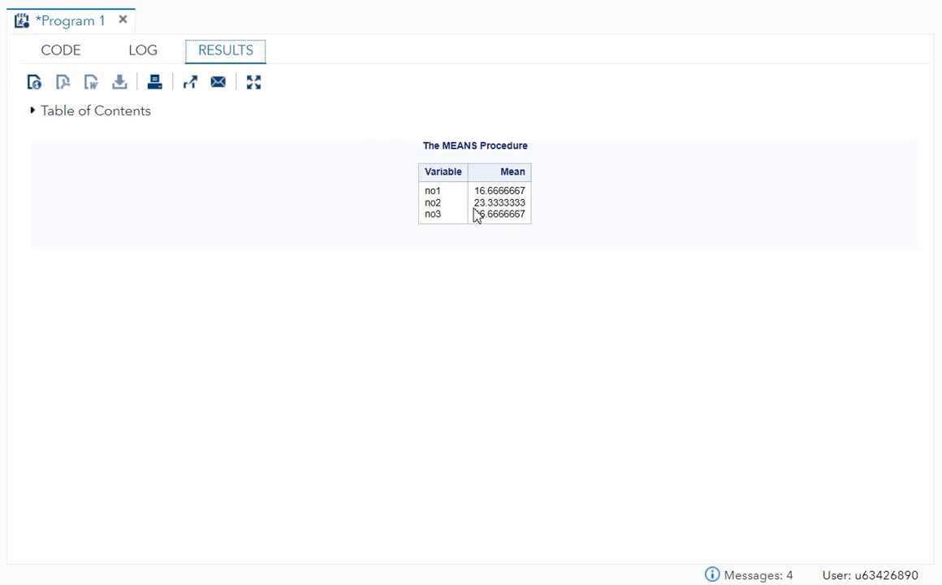
pyautogui.moveTo(500, 201); pyautogui.dragTo(500, 215)
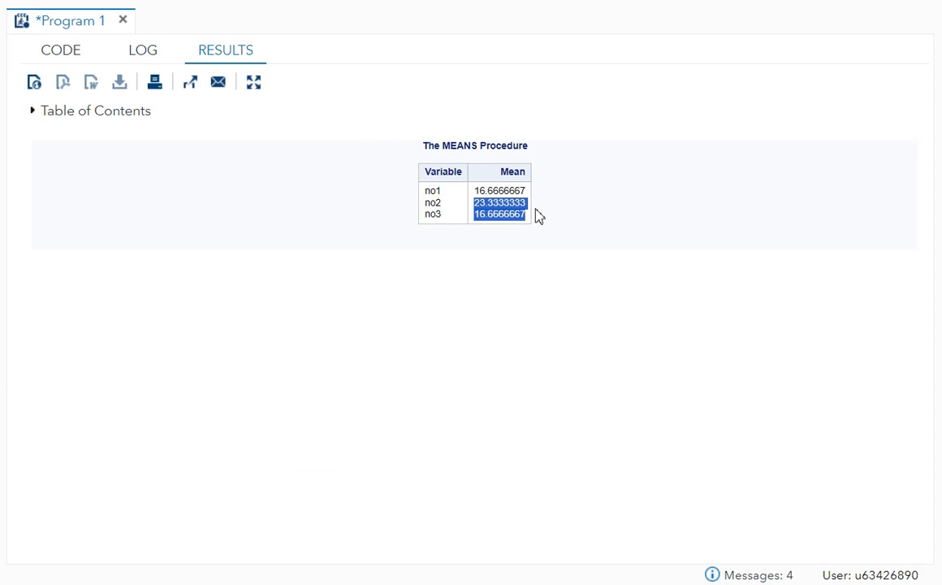
pyautogui.click(397, 208)
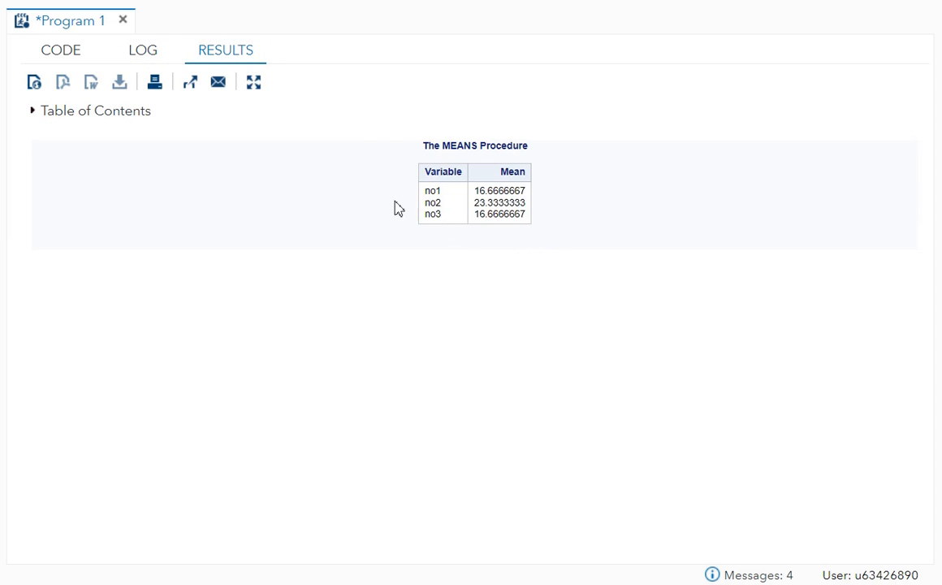
pyautogui.click(60, 49)
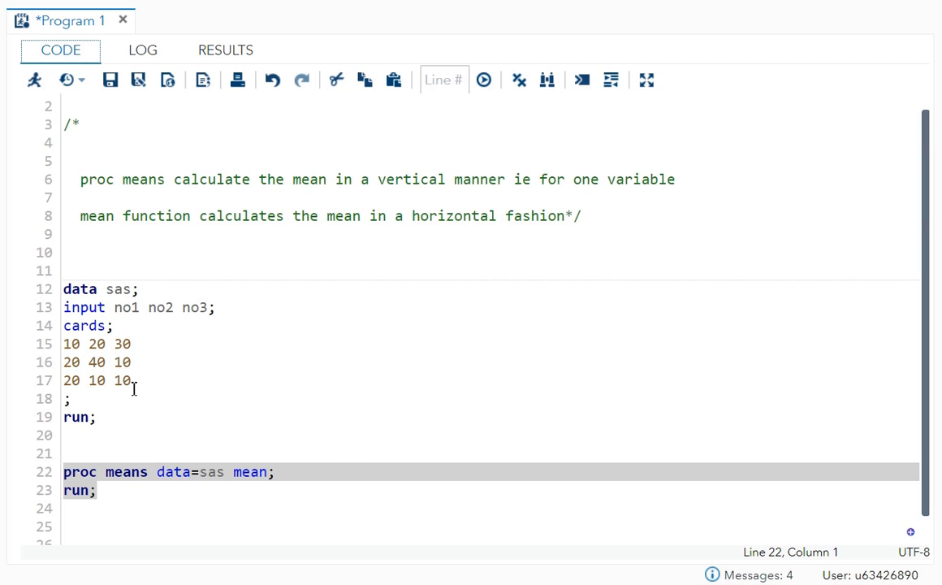
pyautogui.click(484, 79)
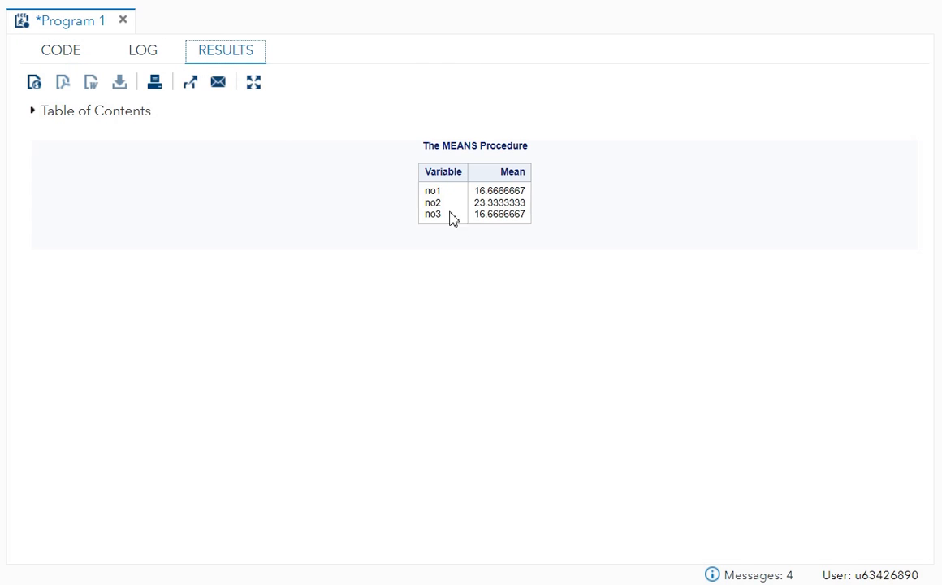
pyautogui.moveTo(597, 220)
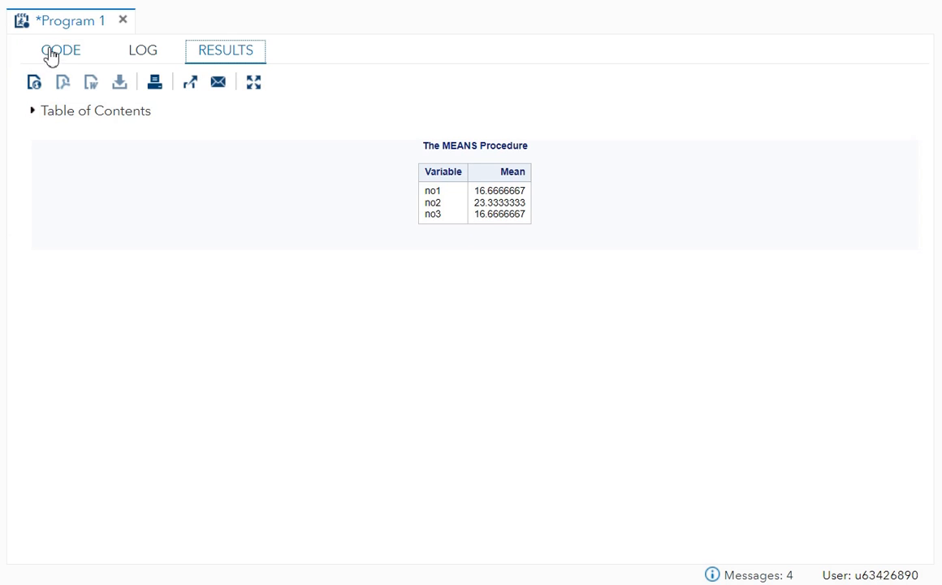
pyautogui.moveTo(503, 214)
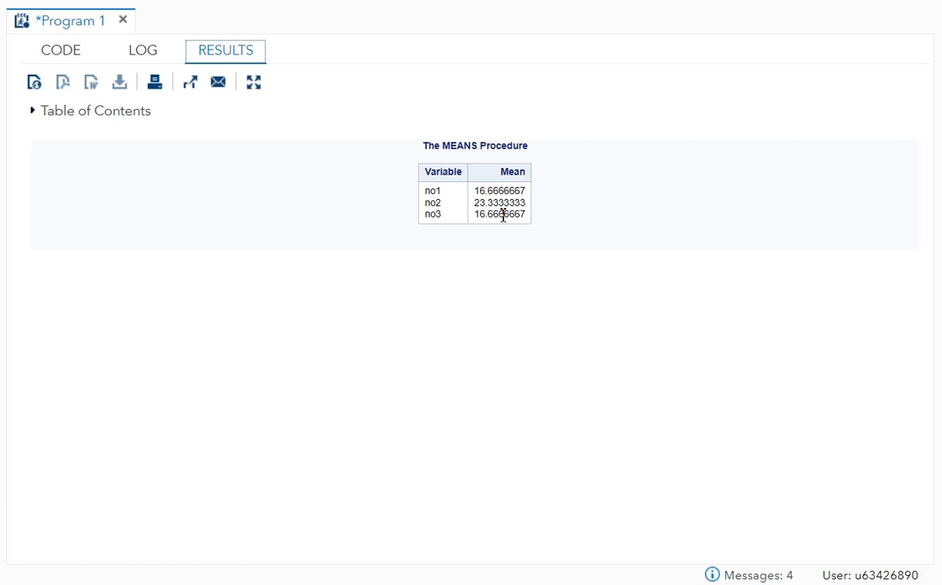
pyautogui.moveTo(61, 51)
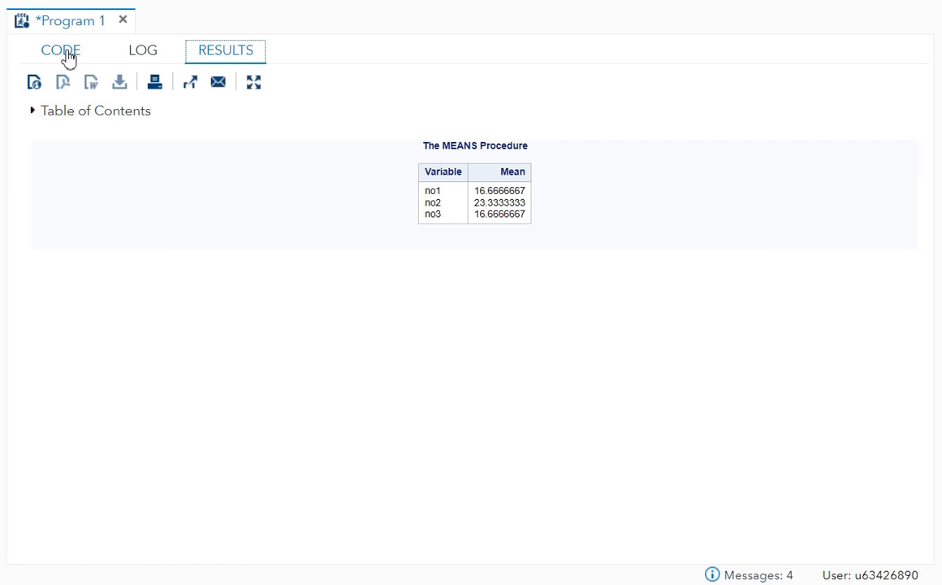
# Return to the program editor showing the sas data step and proc means step.
pyautogui.click(60, 49)
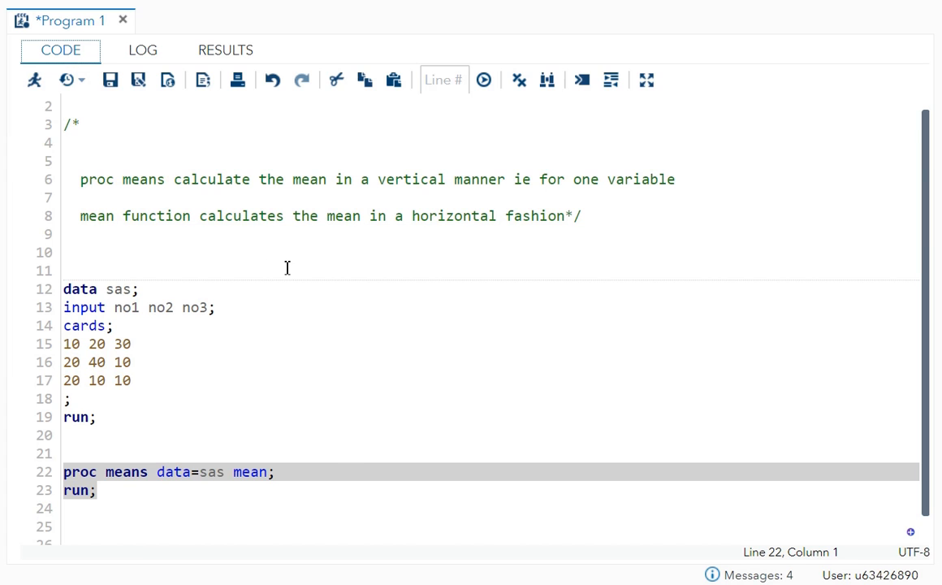